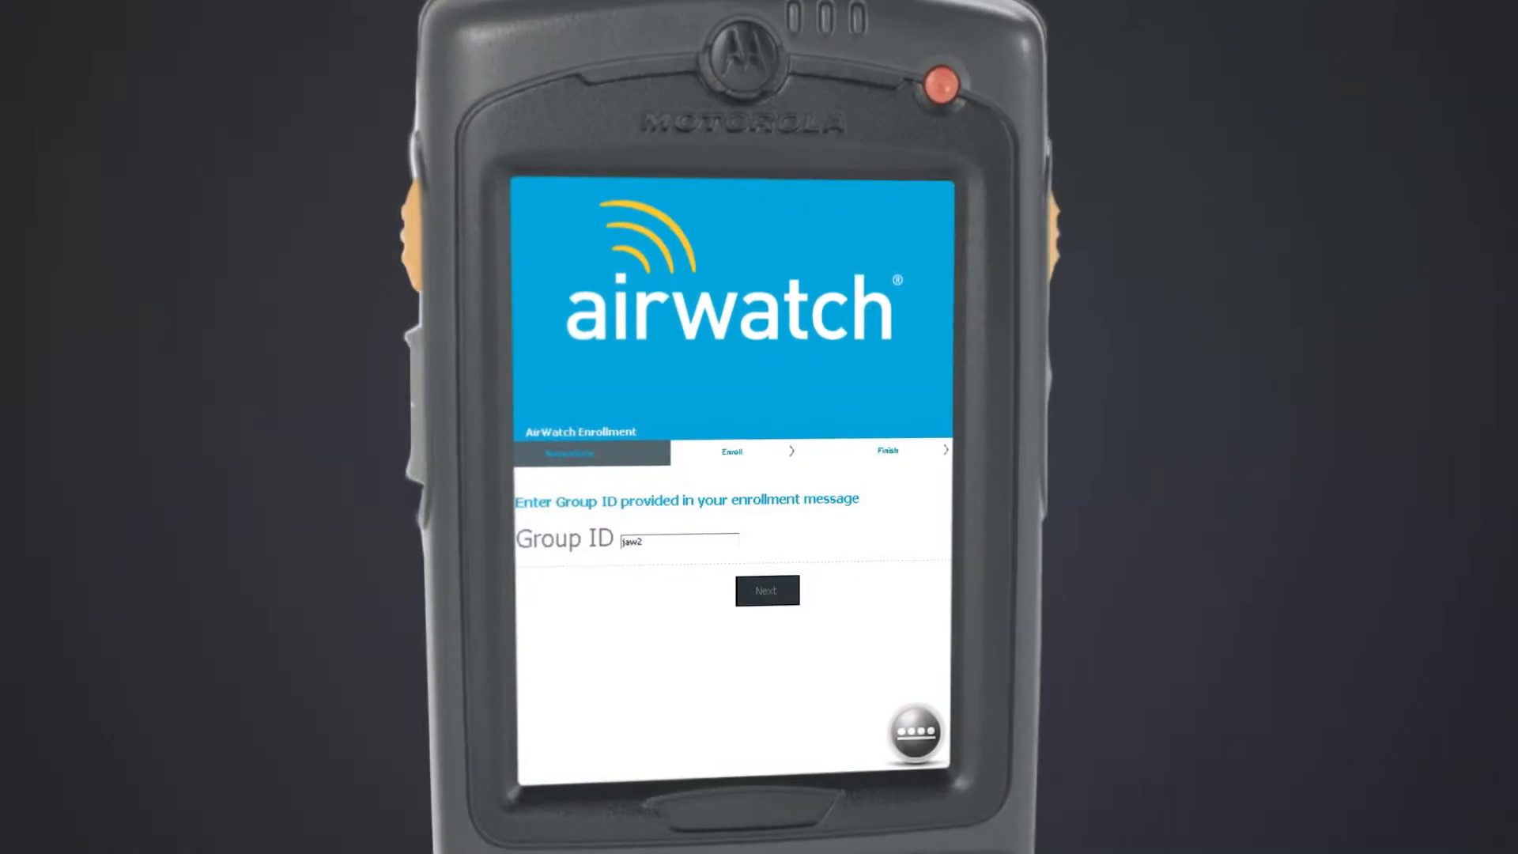
Step: Enter the Group ID and confirm downloading the agent CAB file with Open file after download checked
{"action": "left_click", "coordinate": [766, 590]}
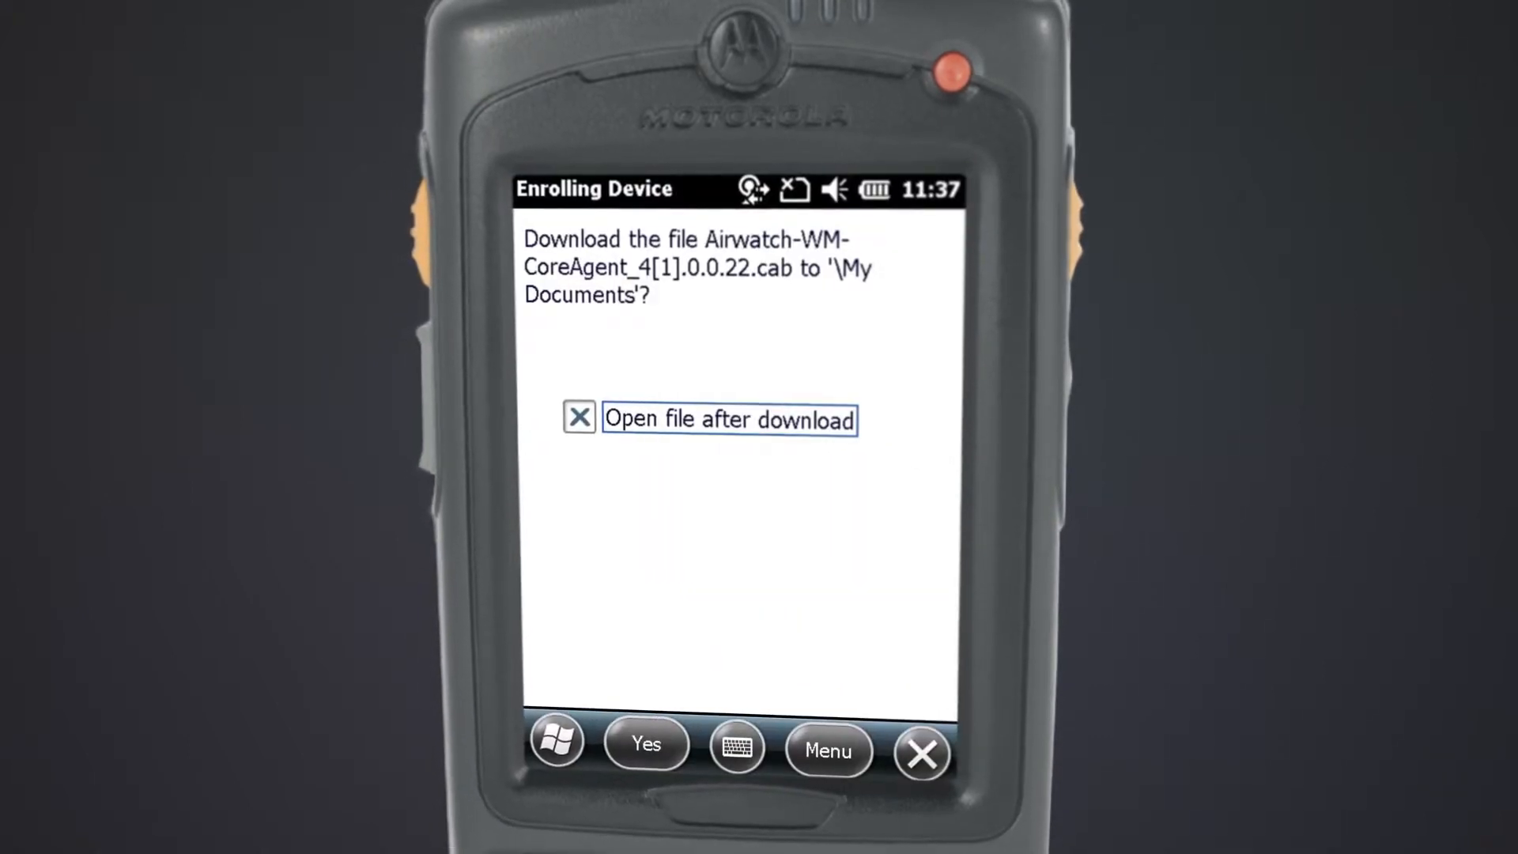
{"action": "left_click", "coordinate": [643, 745]}
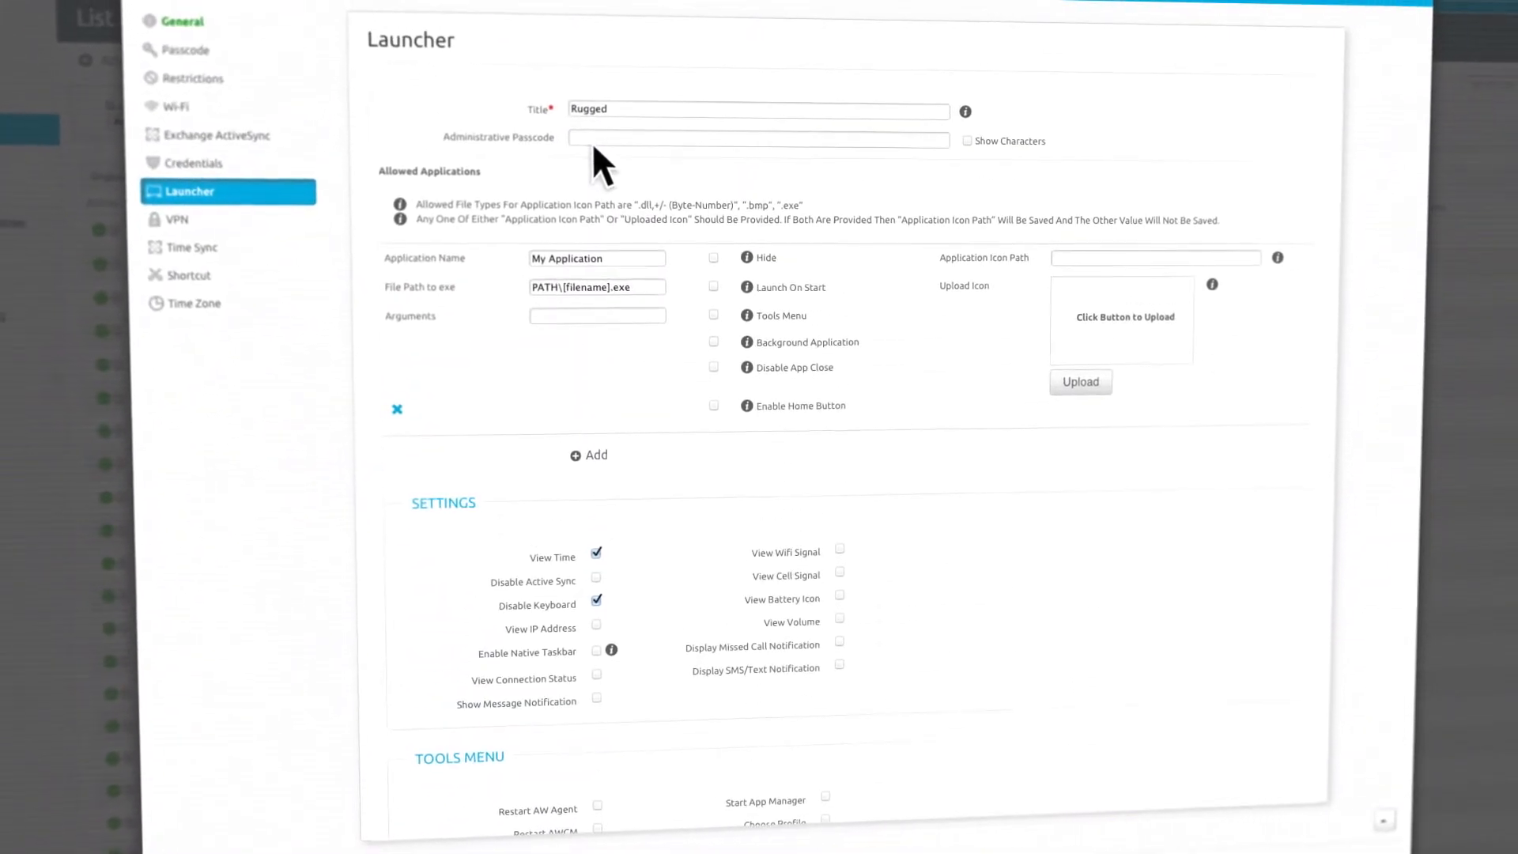
Step: Show the Add New menu from the dashboard listing admins, devices, users and profiles
{"action": "left_click", "coordinate": [1294, 50]}
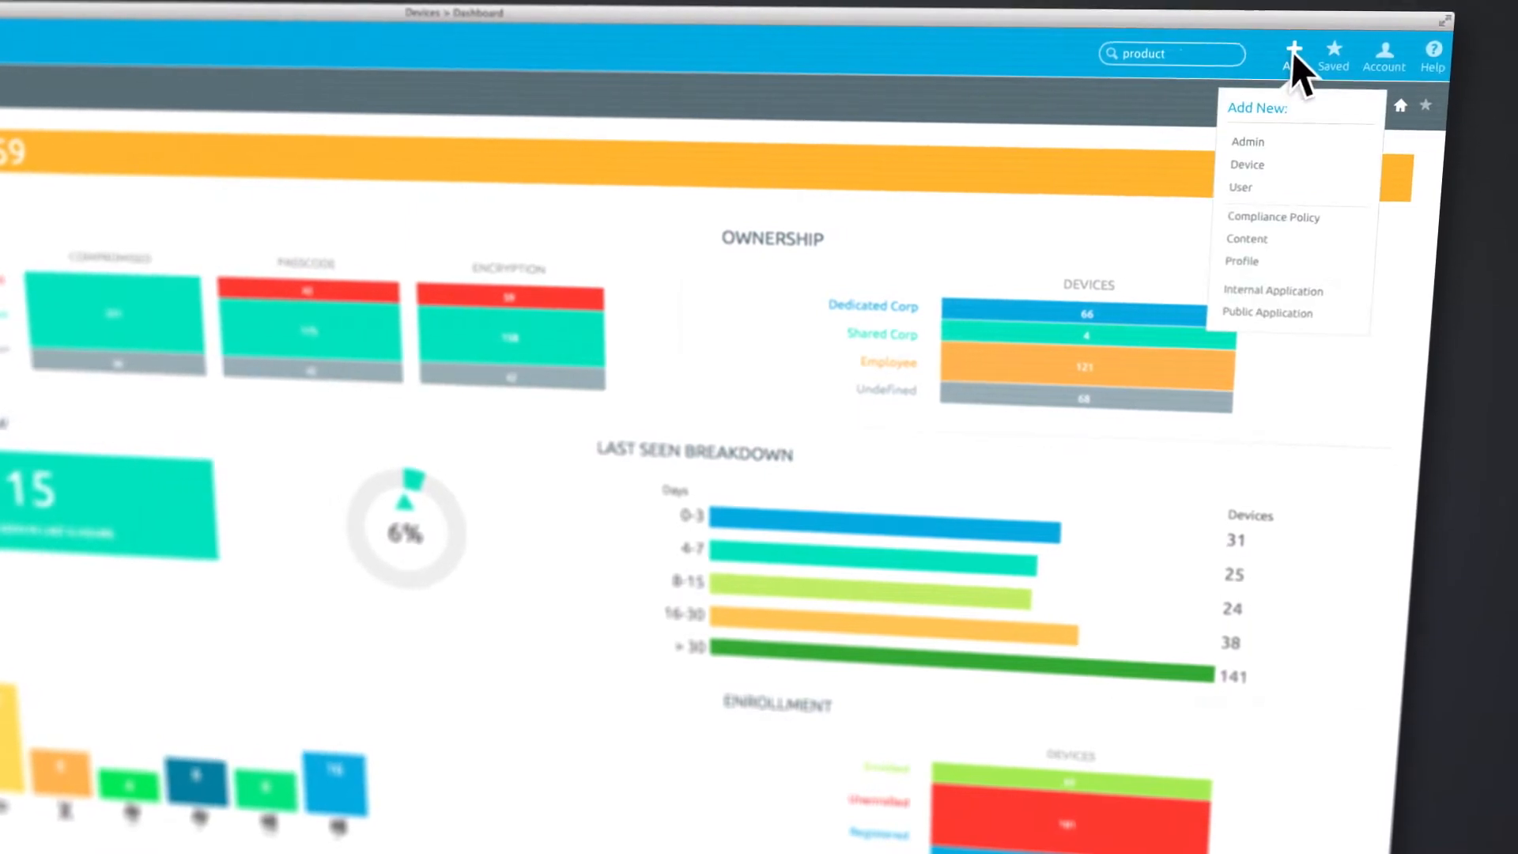
{"action": "left_click", "coordinate": [1243, 261]}
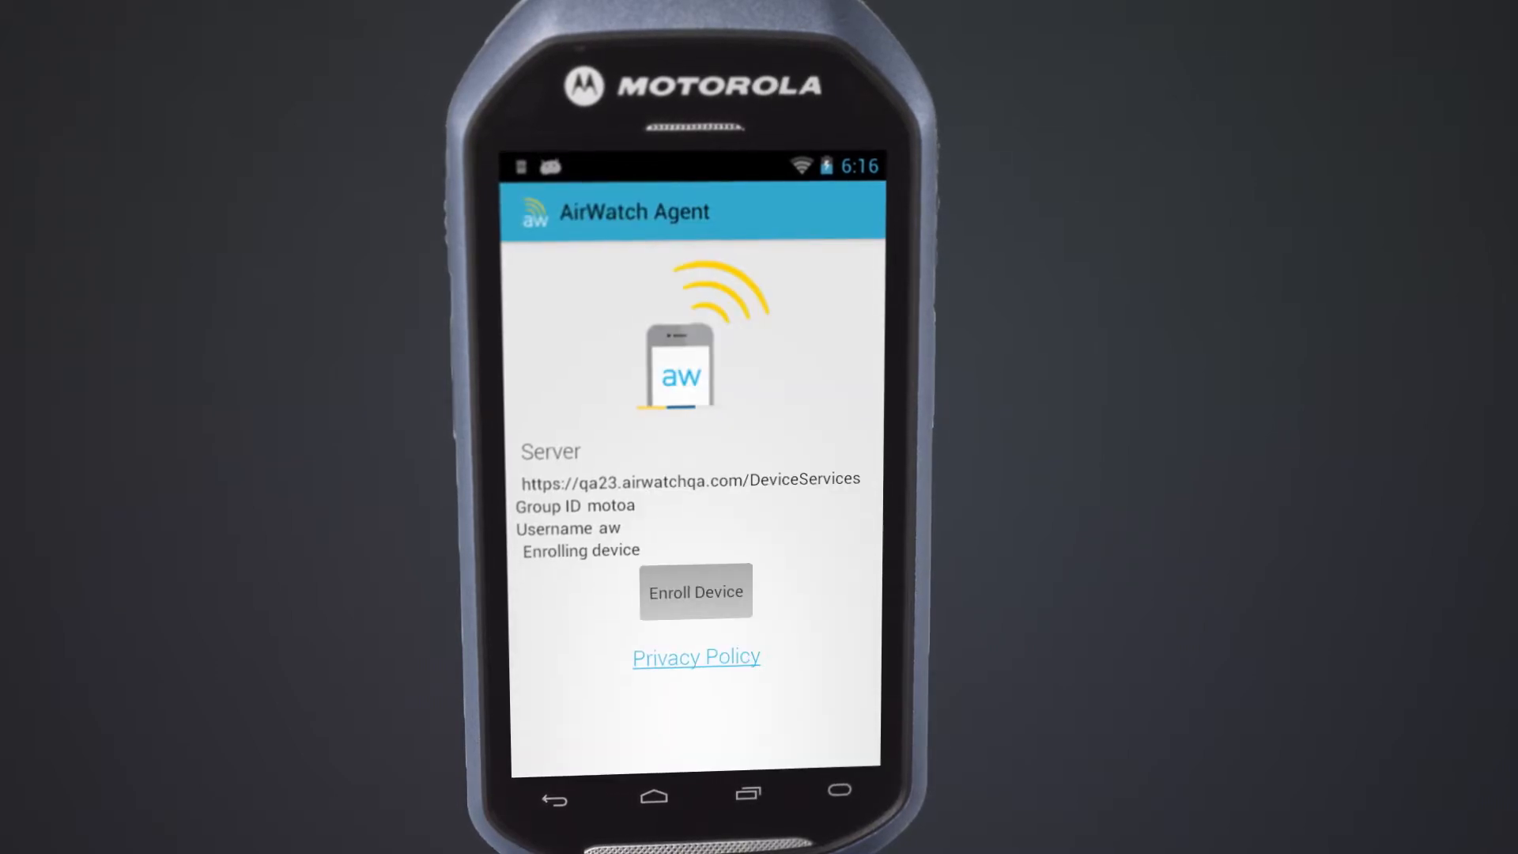
Step: Enroll the Android device against the listed DeviceServices server with the filled group ID and username
{"action": "left_click", "coordinate": [696, 591]}
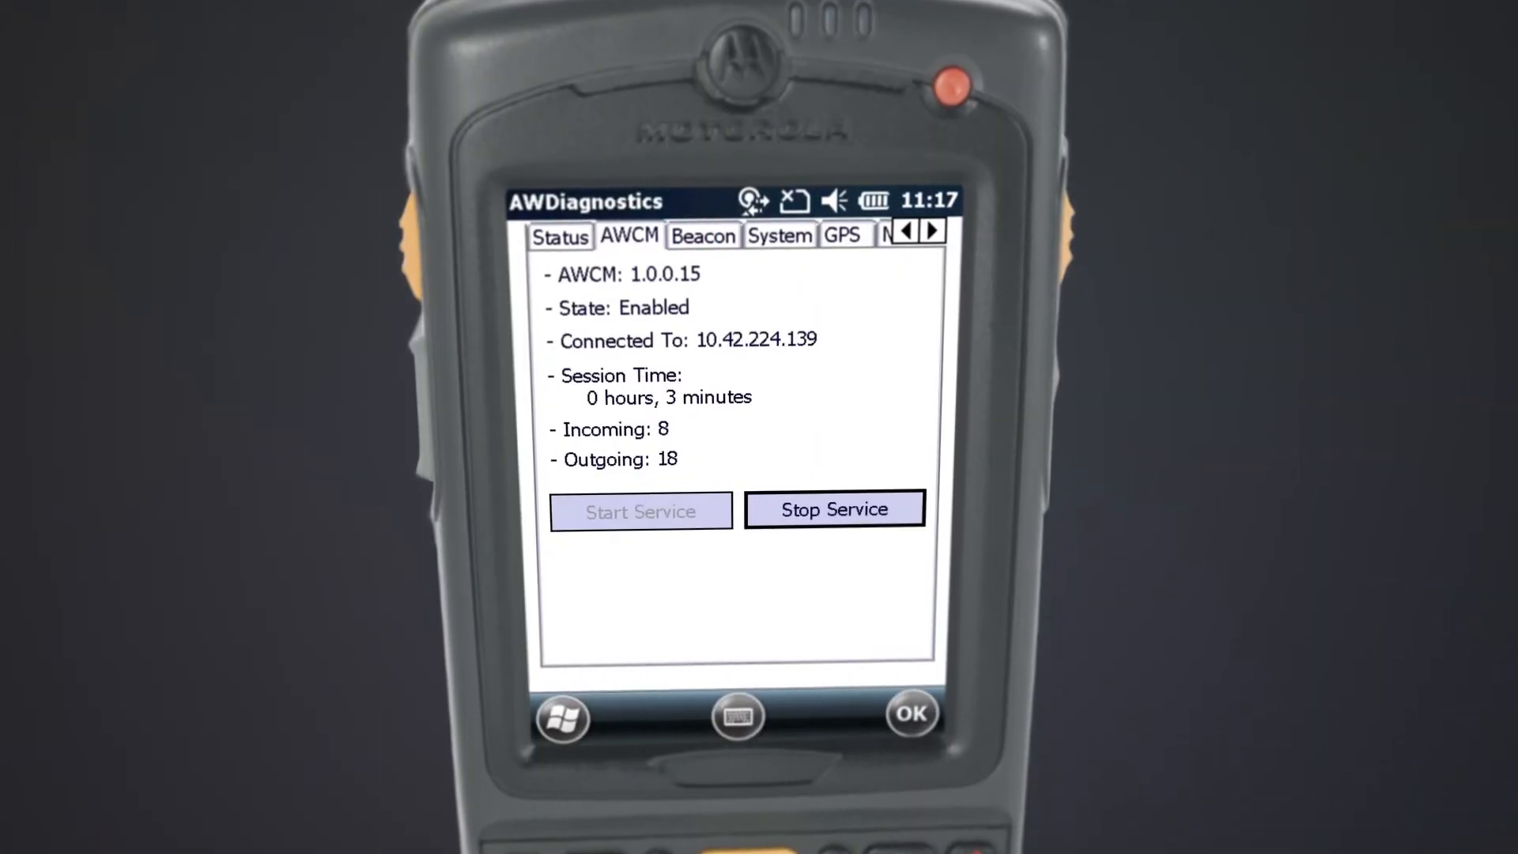
Step: Check the GPS diagnostics, confirm the successful package install, and view the Installed updates list
{"action": "left_click", "coordinate": [842, 236]}
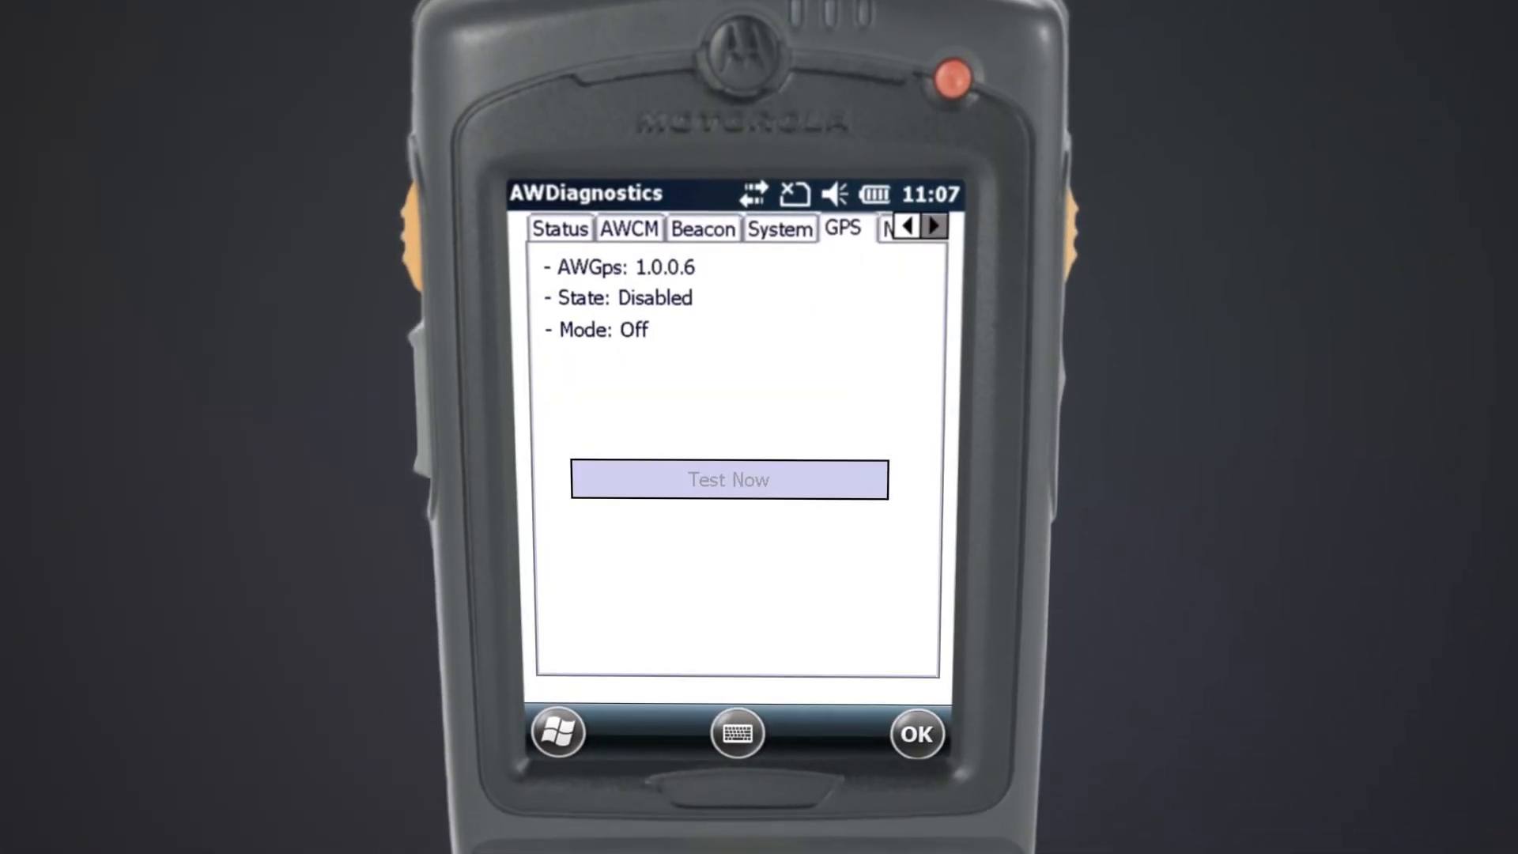
{"action": "left_click", "coordinate": [933, 225]}
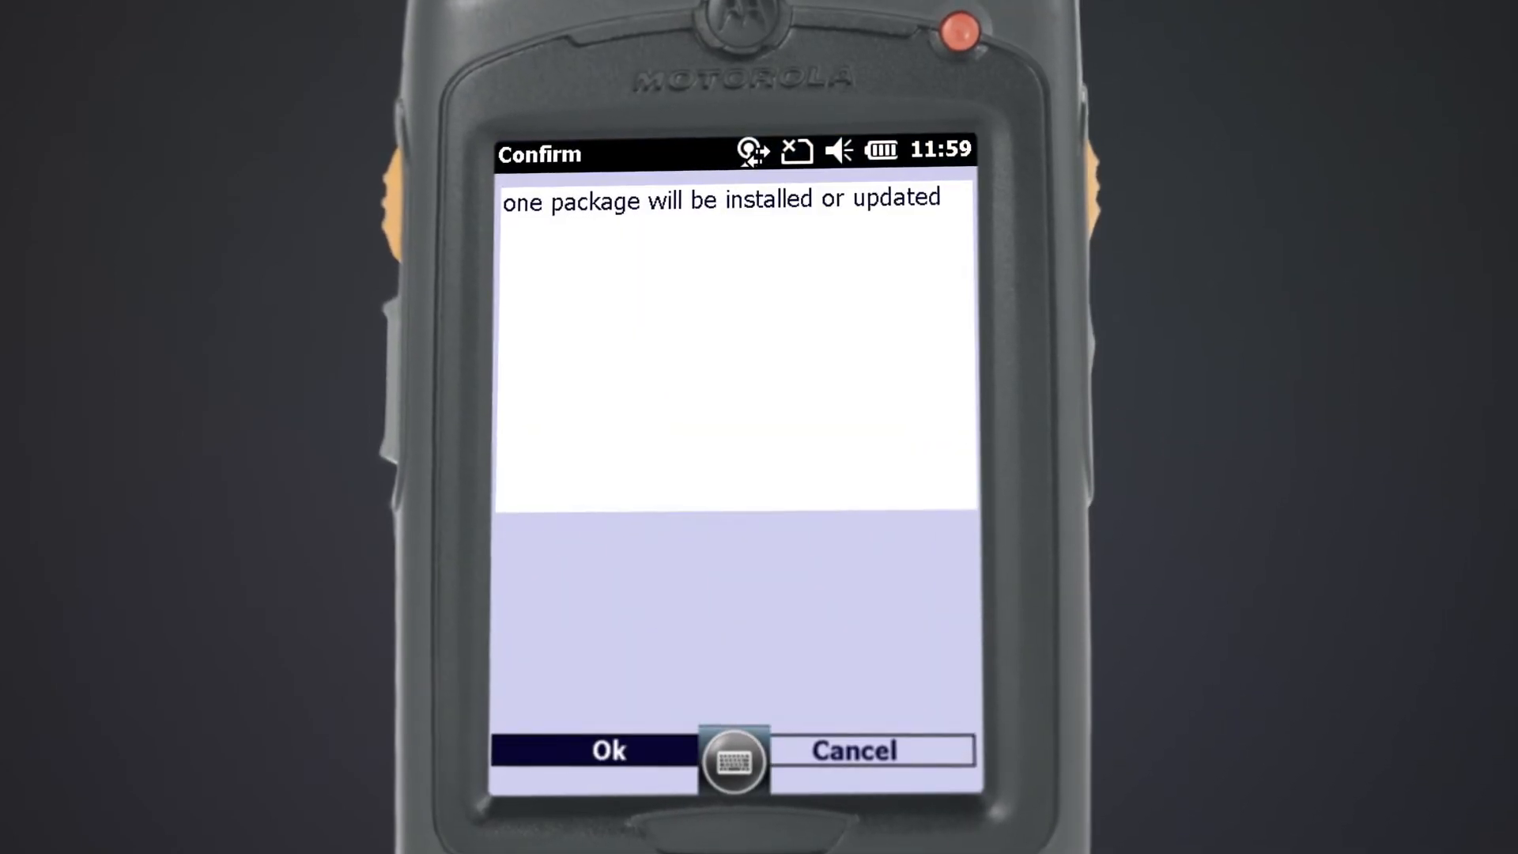
{"action": "left_click", "coordinate": [608, 750]}
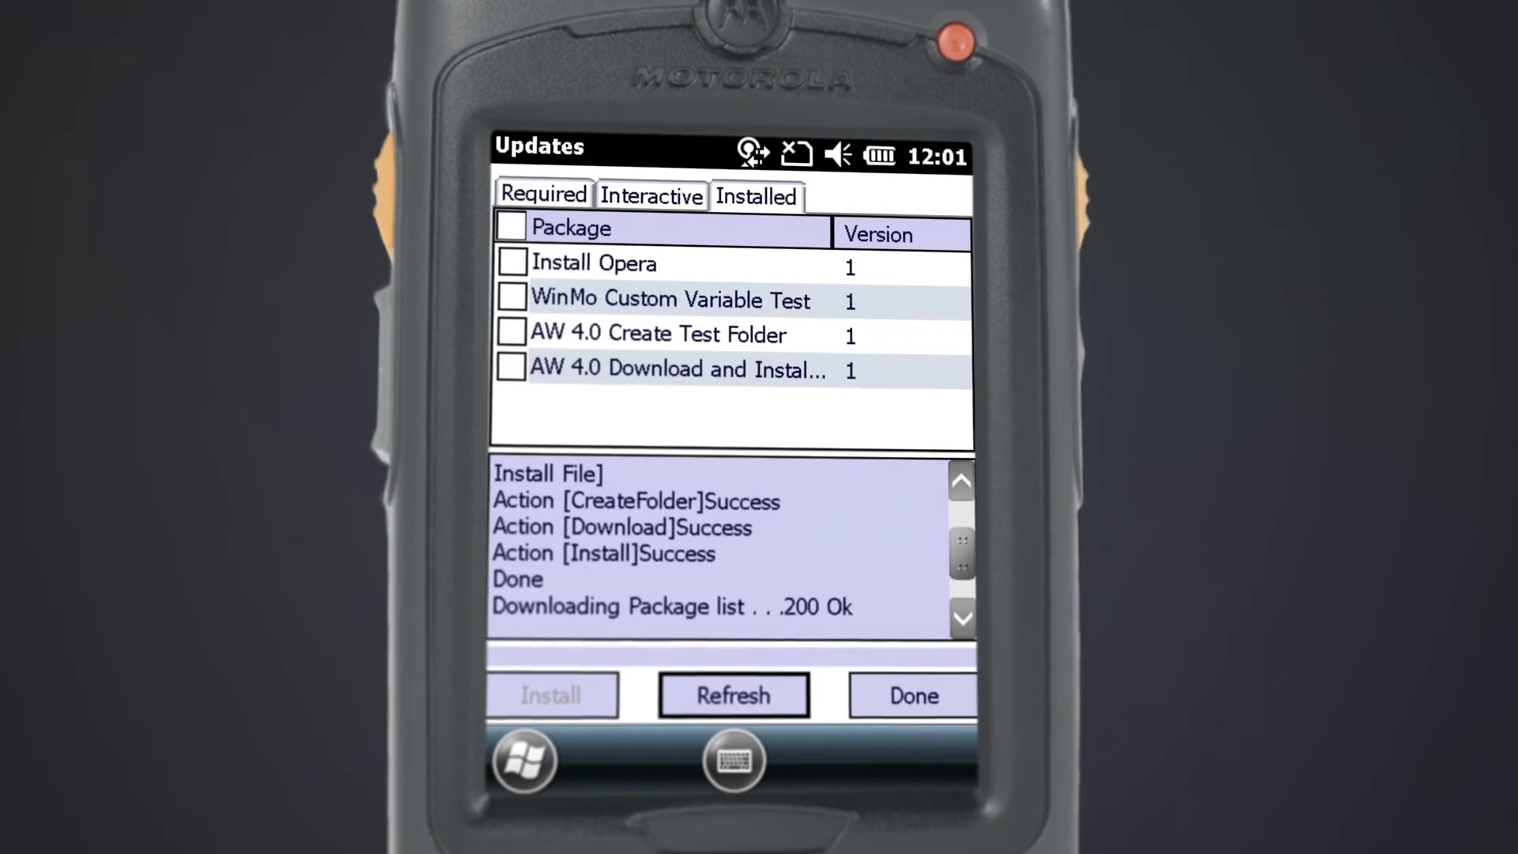